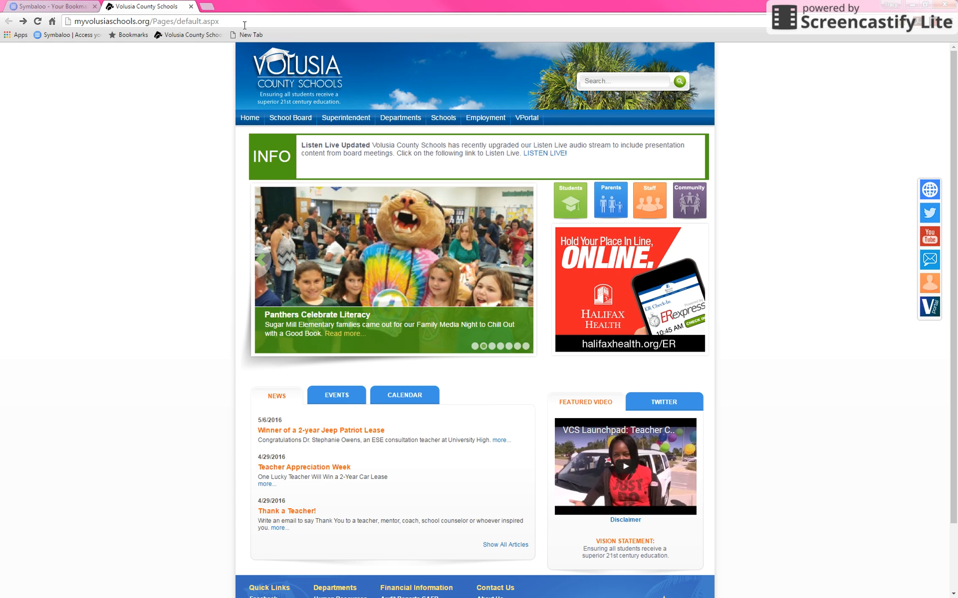
Step: Open the Volusia County Schools VPortal sign-in page and enter the student's username
click(150, 20)
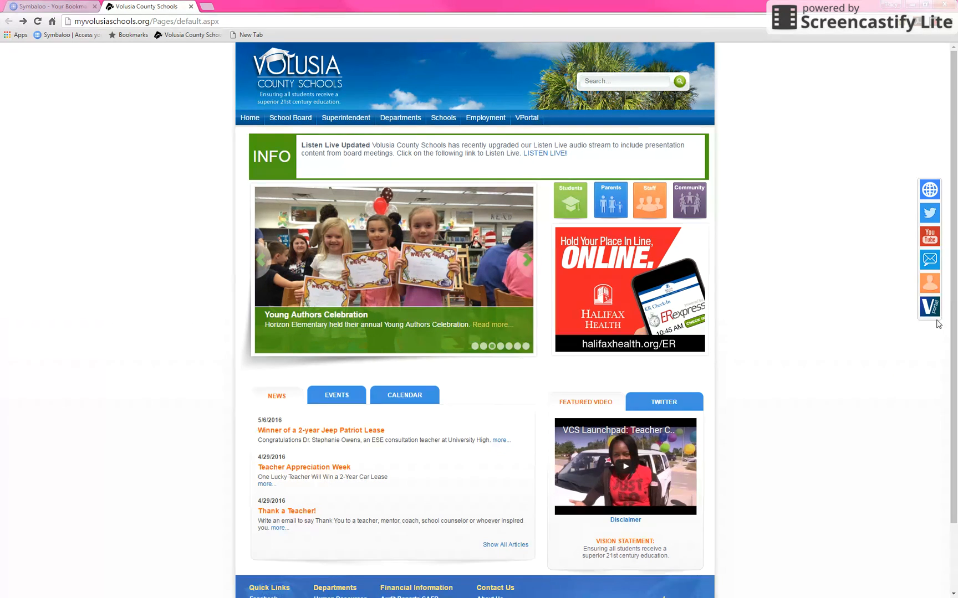
mouse_move(928, 307)
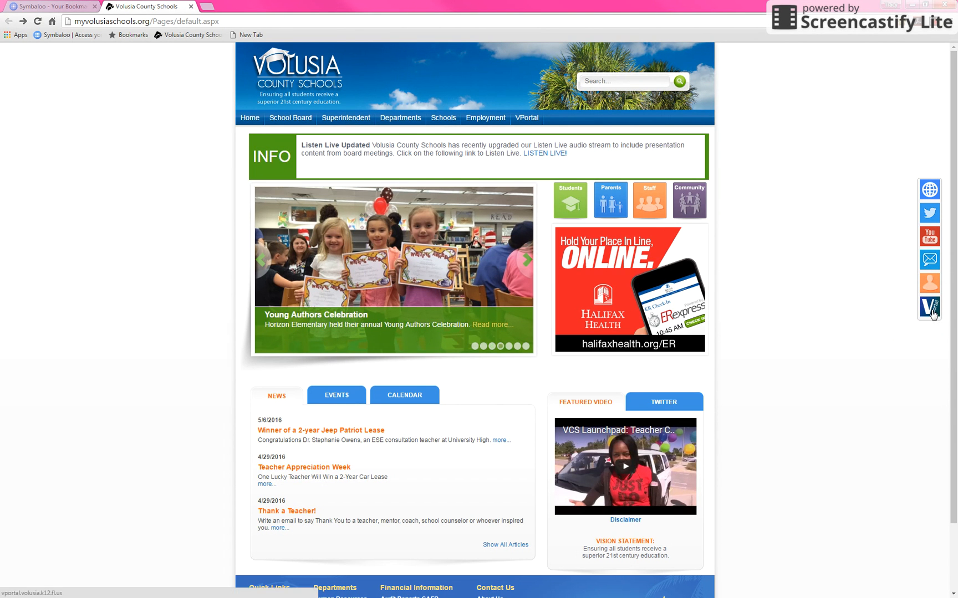
click(525, 118)
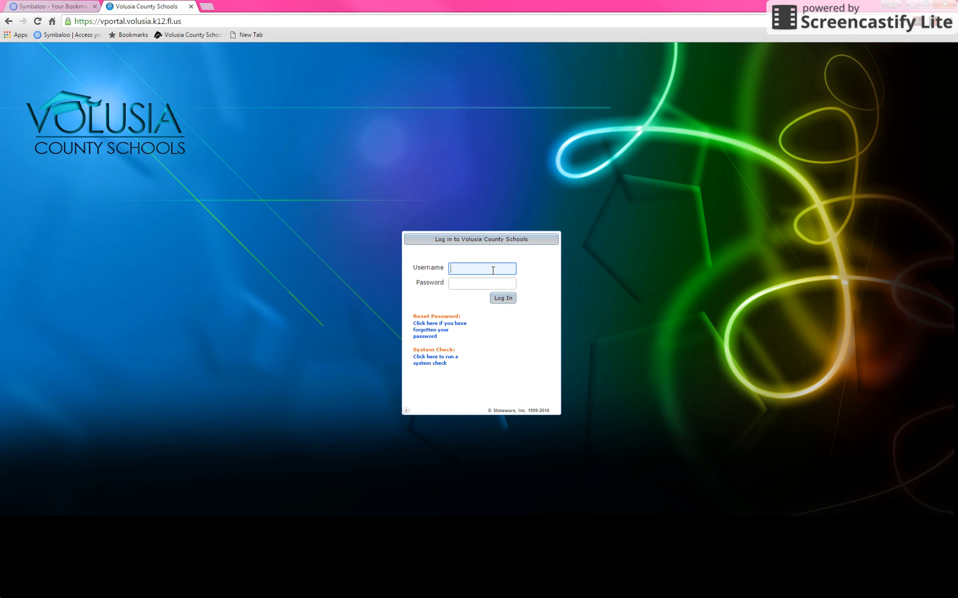
text(1serz)
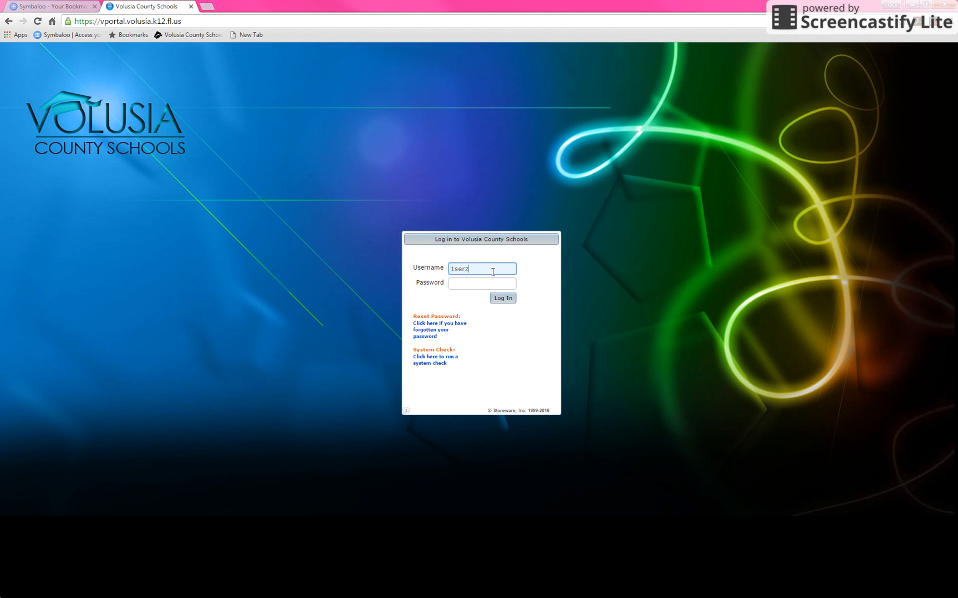
double_click(459, 269)
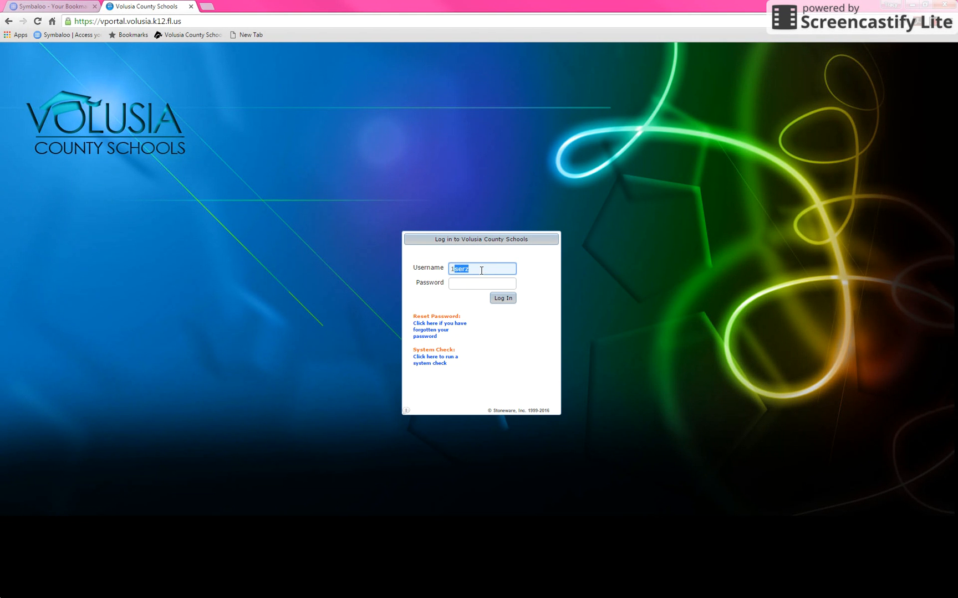
Step: Enter the student's password and submit the VPortal login
click(481, 283)
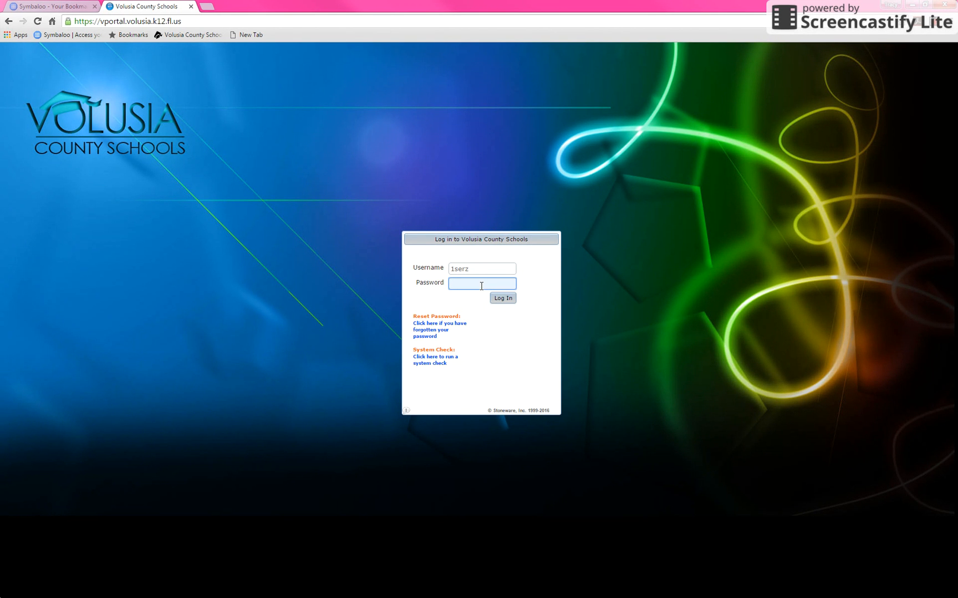
mouse_move(483, 279)
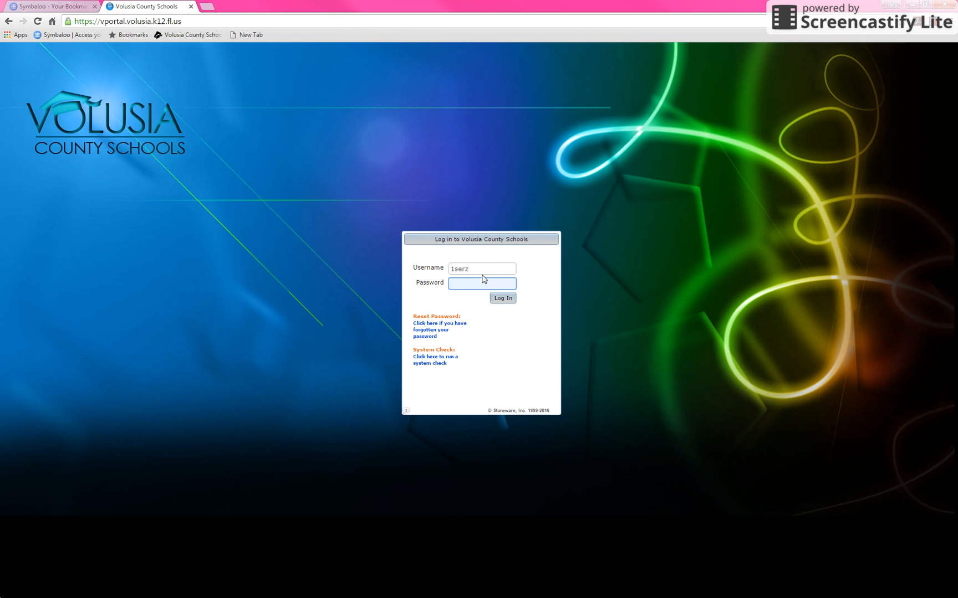
click(481, 283)
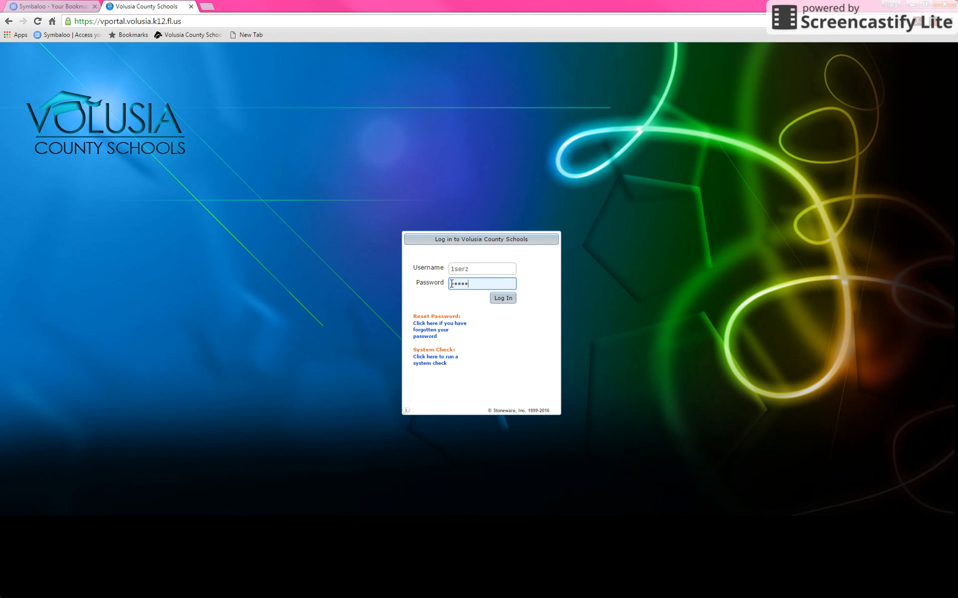
text(•••)
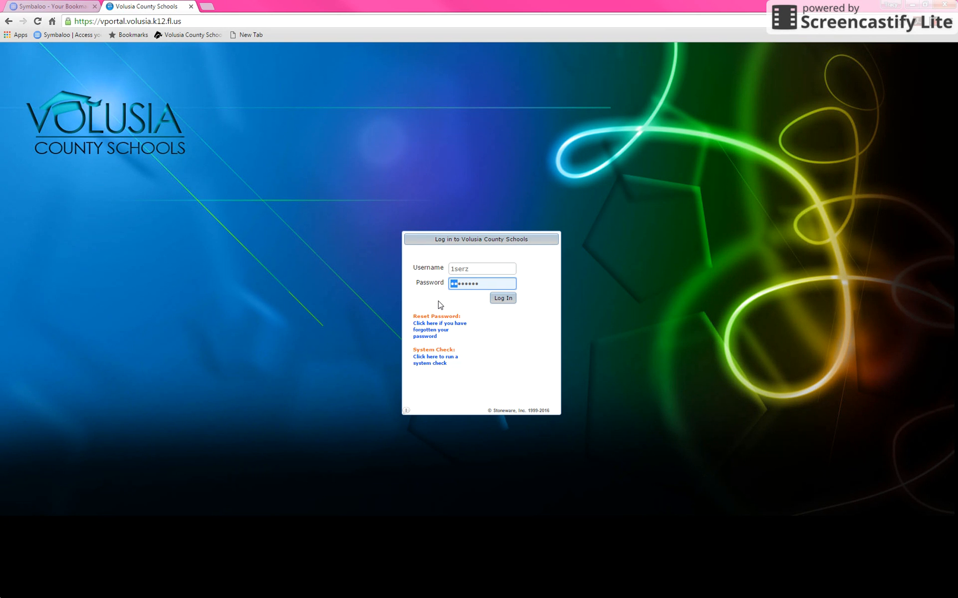
mouse_move(439, 304)
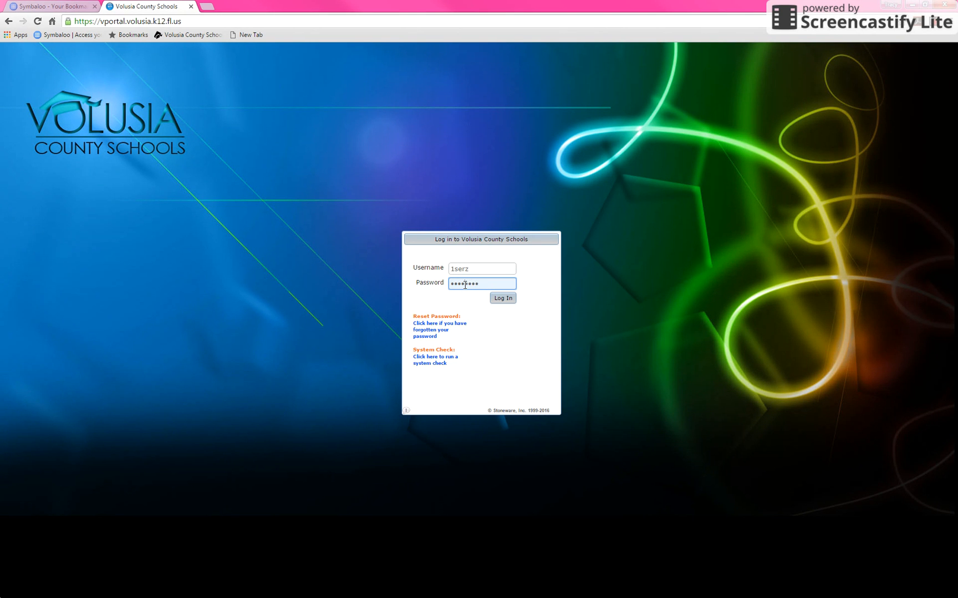
text(•)
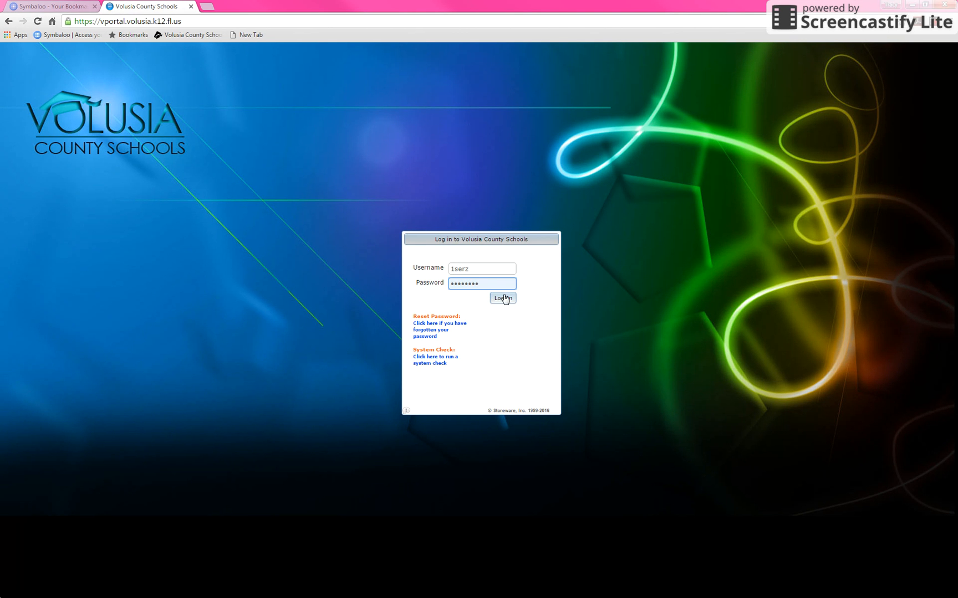
click(498, 298)
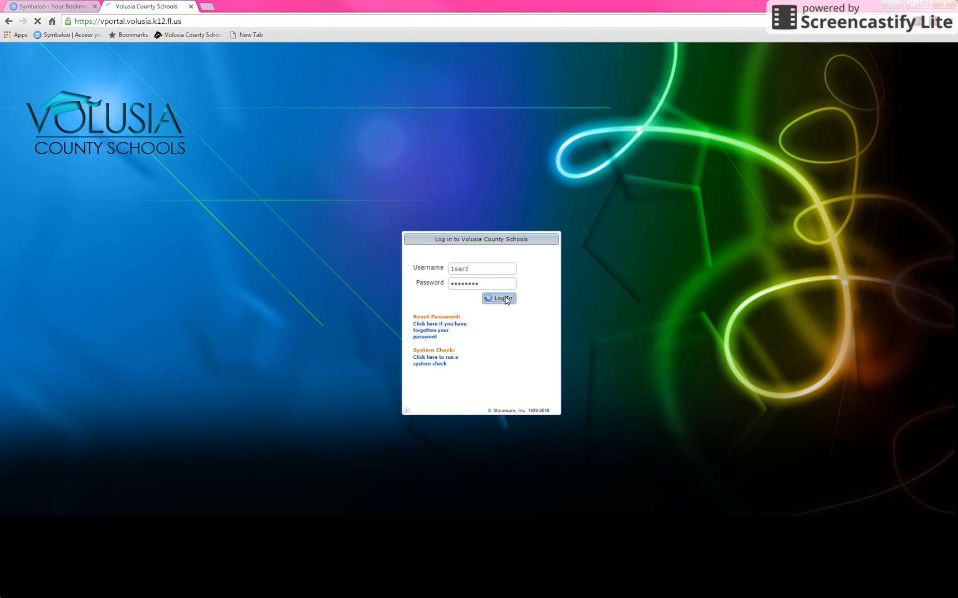
Step: Confirm the VPortal login to reach the dashboard of app tiles
click(499, 299)
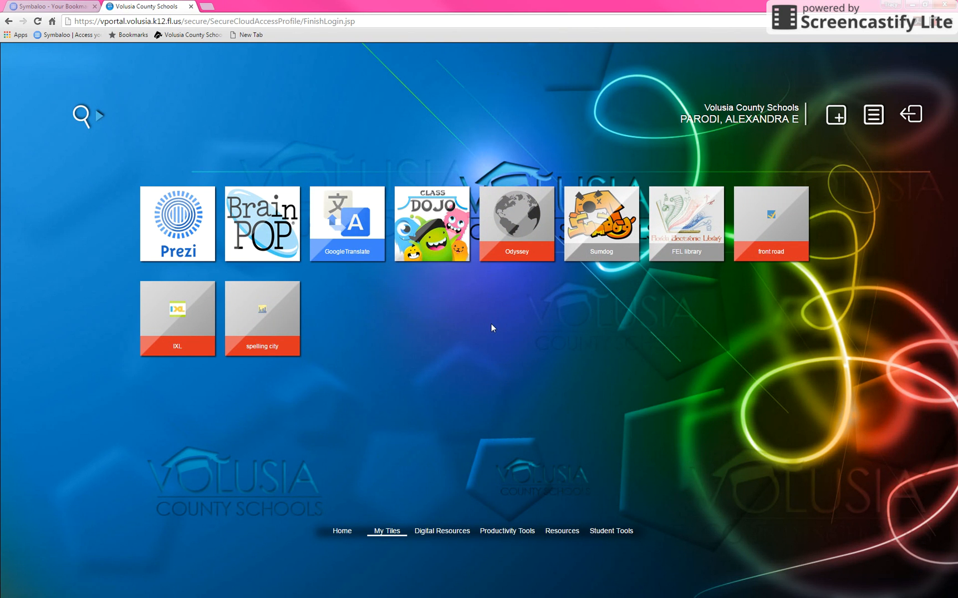
mouse_move(570, 311)
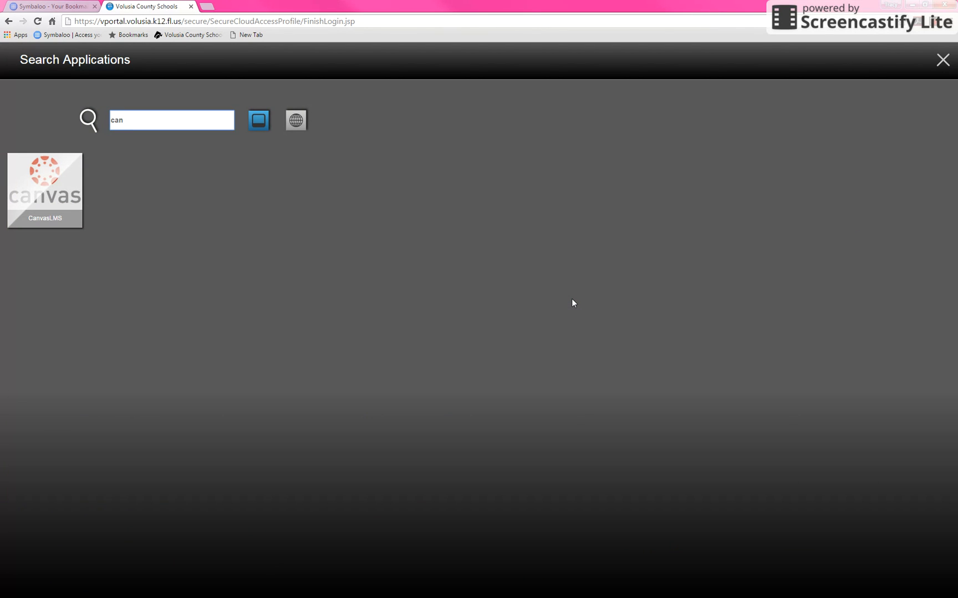
mouse_move(59, 148)
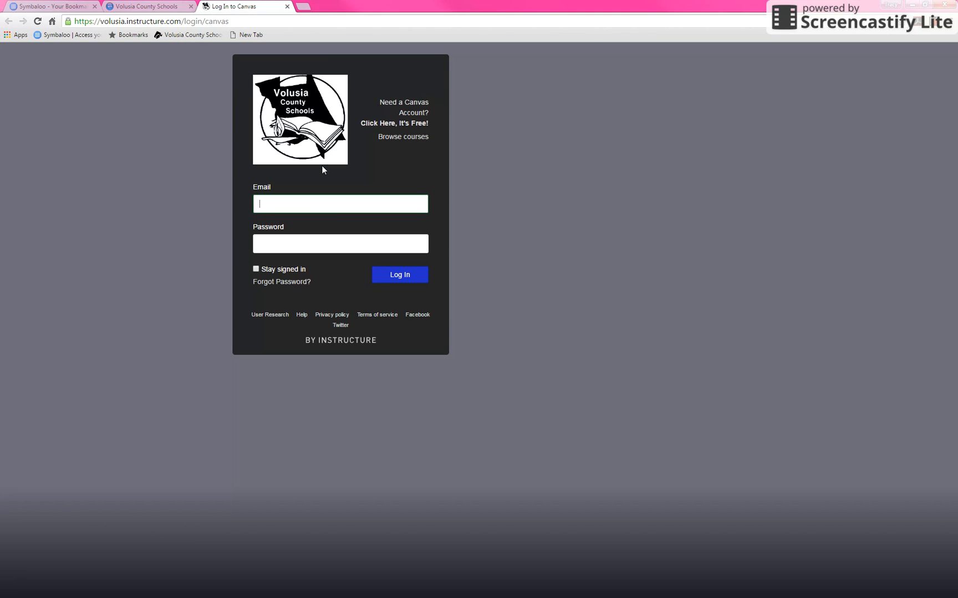
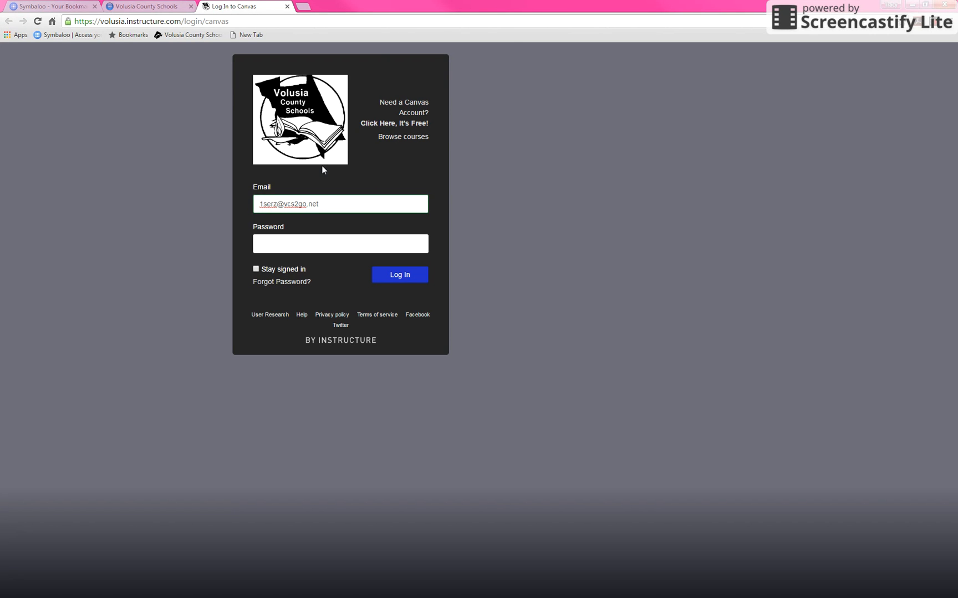
click(341, 204)
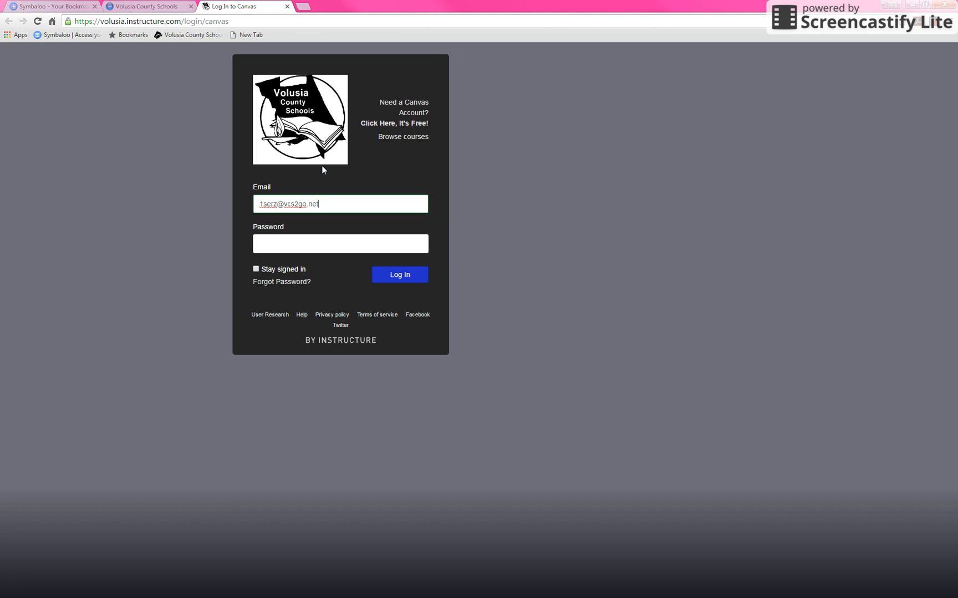
Step: Enter the account password and sign in to the Canvas Dashboard
click(340, 243)
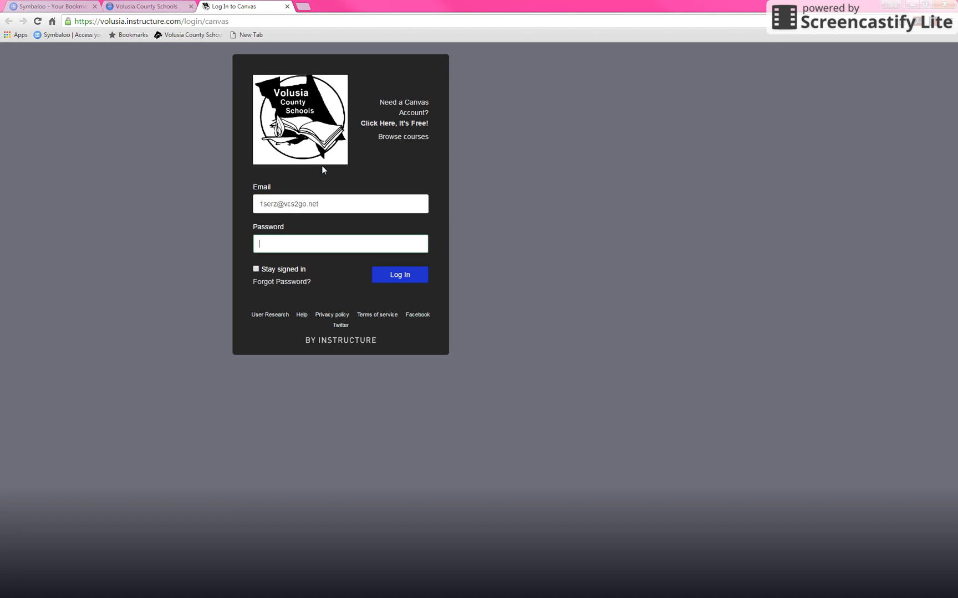
text(••)
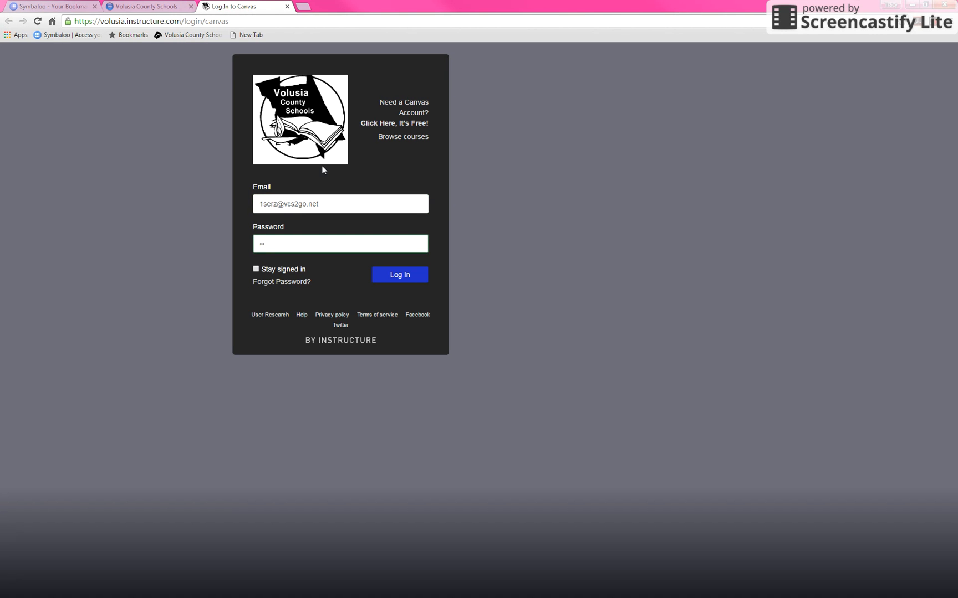
text(password)
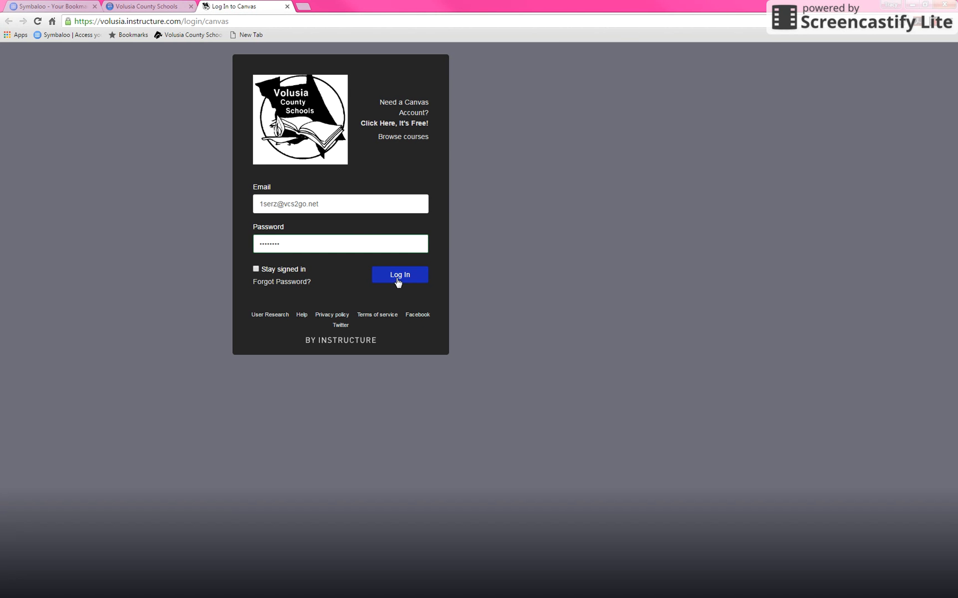
click(399, 274)
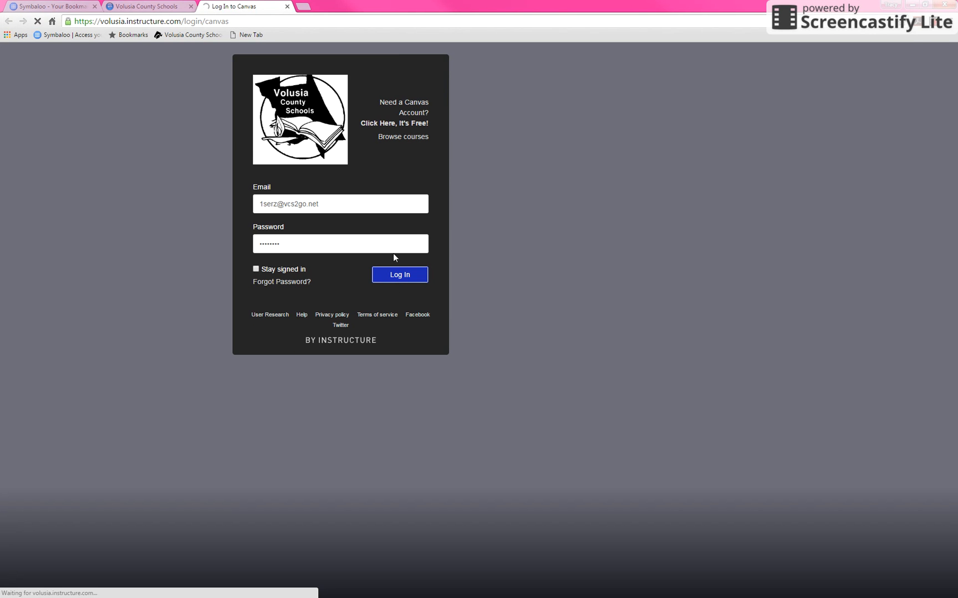
click(400, 275)
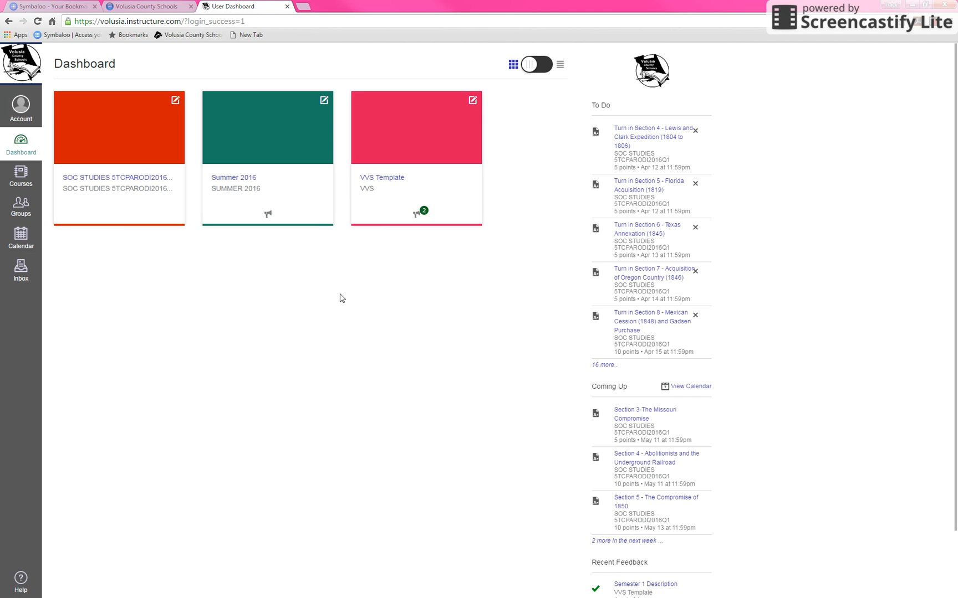
mouse_move(251, 130)
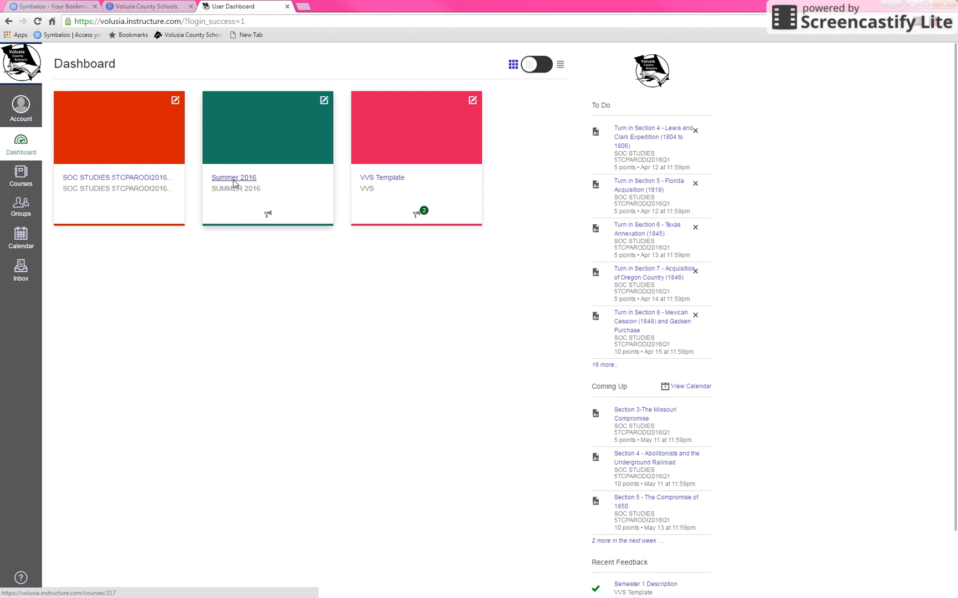
Step: Open the Summer 2016 course card and follow its 'Click here to start' link, retrying once
click(233, 178)
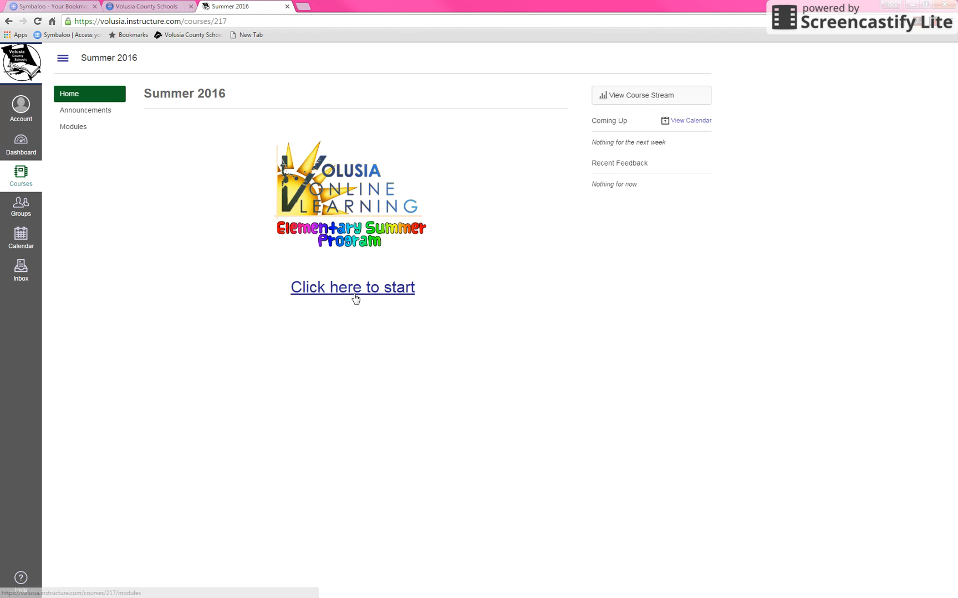
click(353, 287)
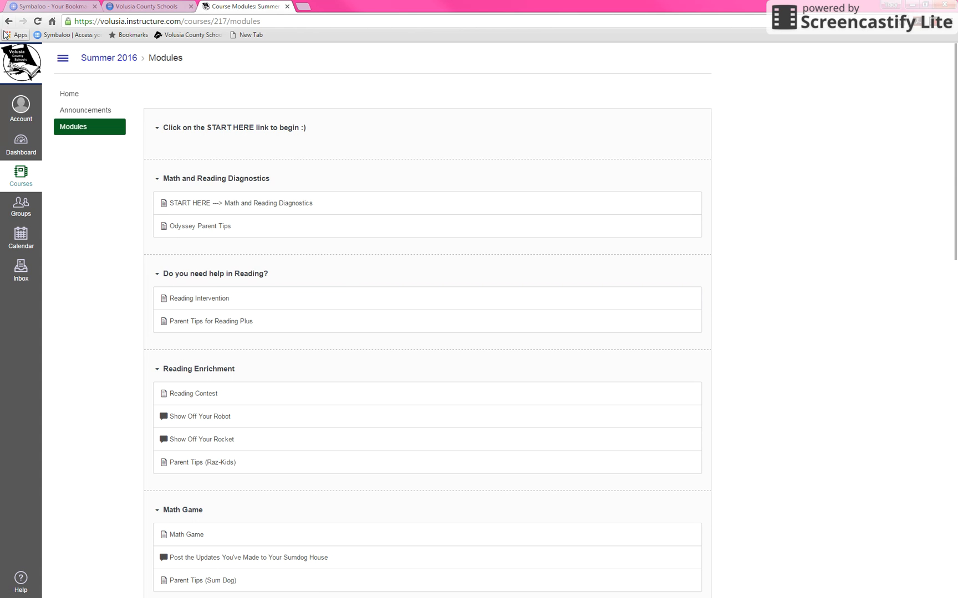
click(70, 94)
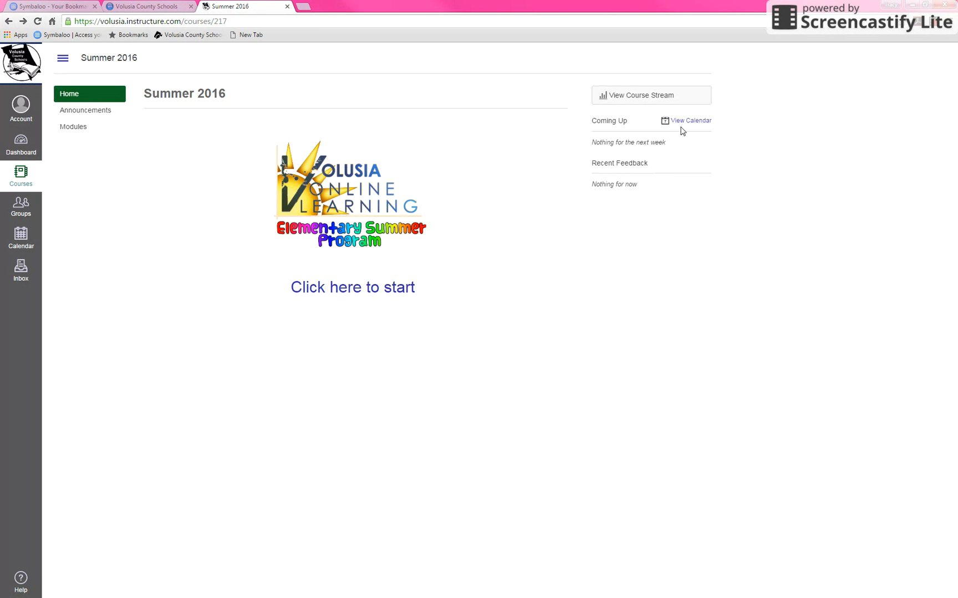
mouse_move(702, 117)
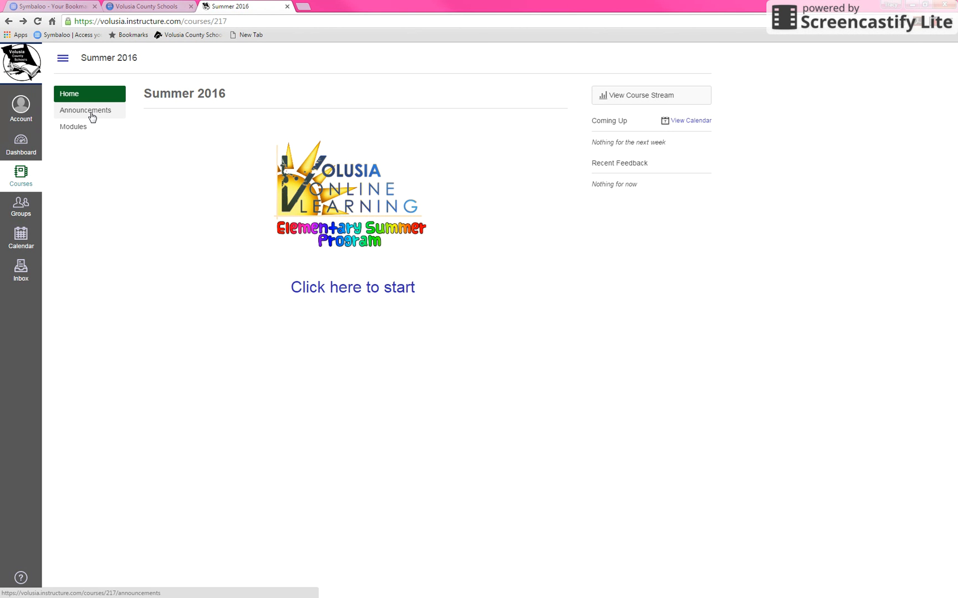
mouse_move(95, 117)
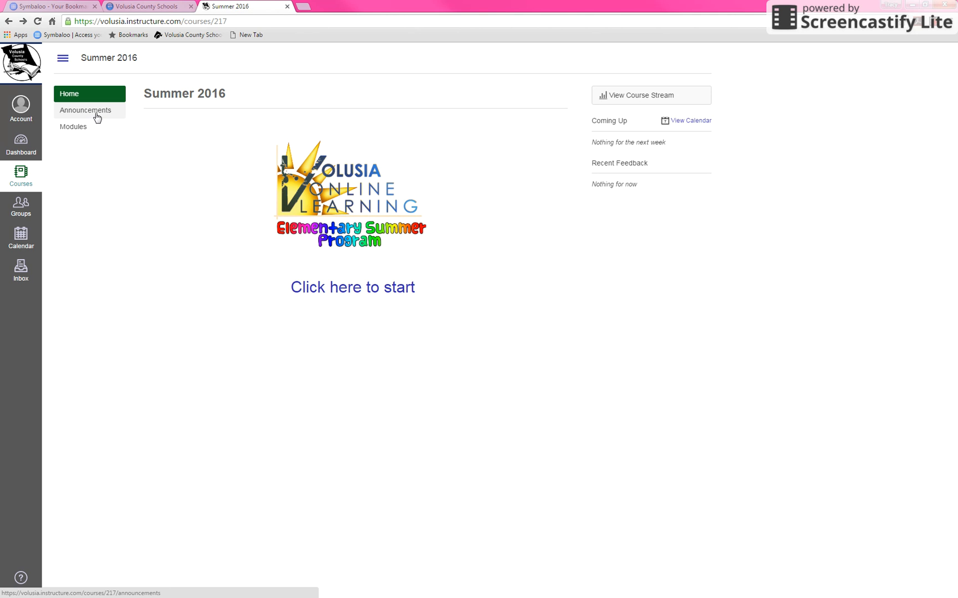
click(352, 287)
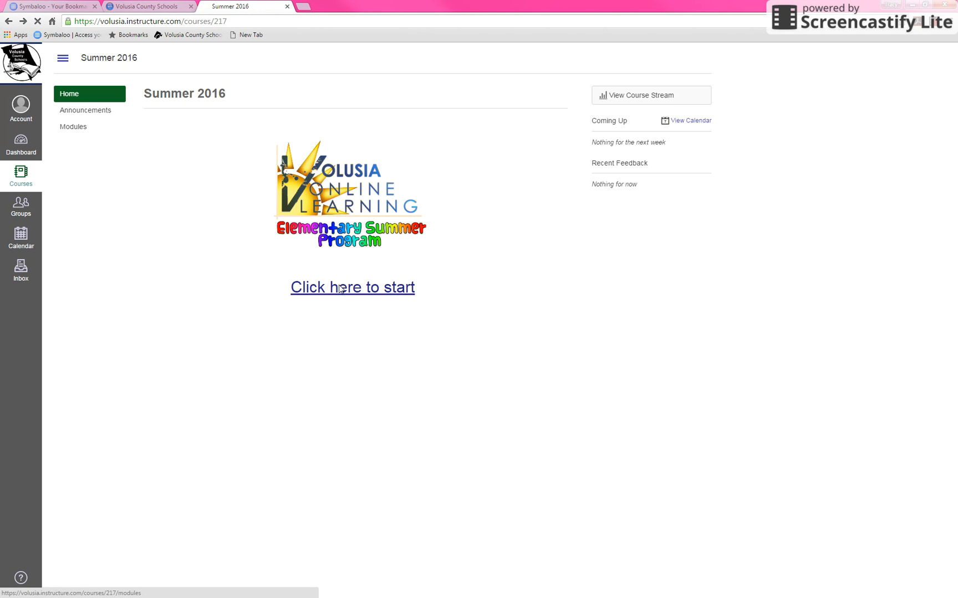
Step: View the START HERE Math and Reading Diagnostics page, then return to the Modules list
click(352, 288)
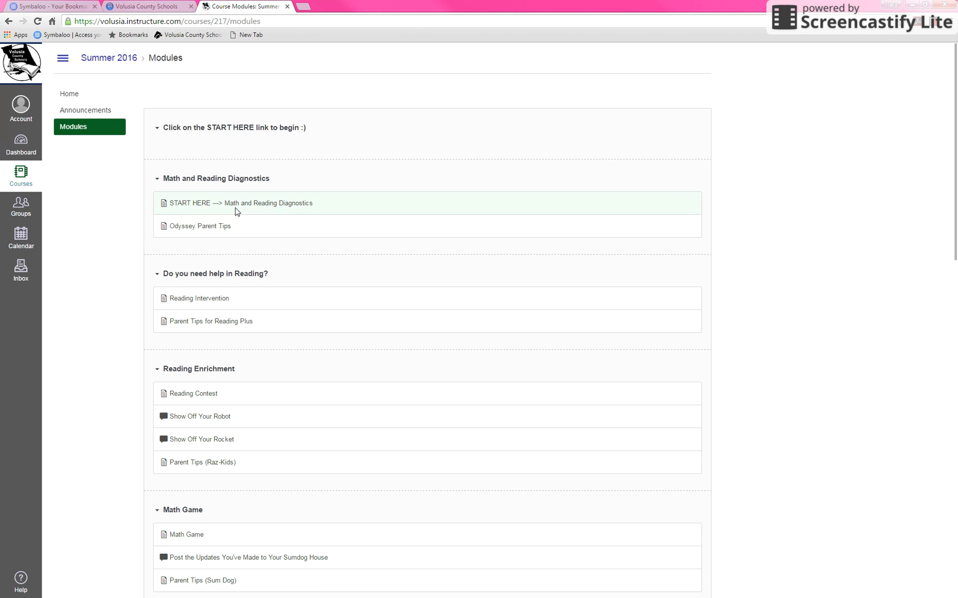
mouse_move(225, 200)
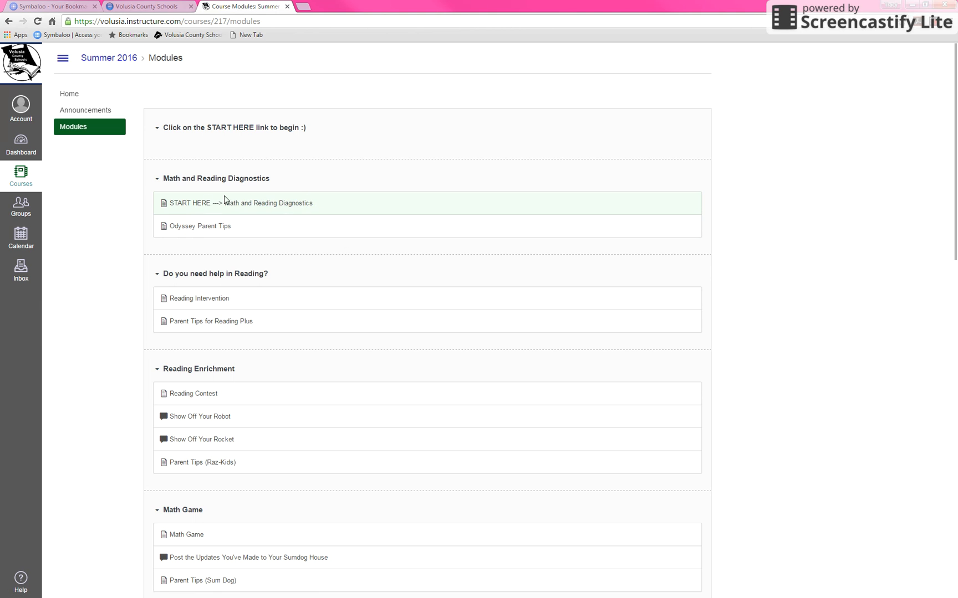
mouse_move(269, 203)
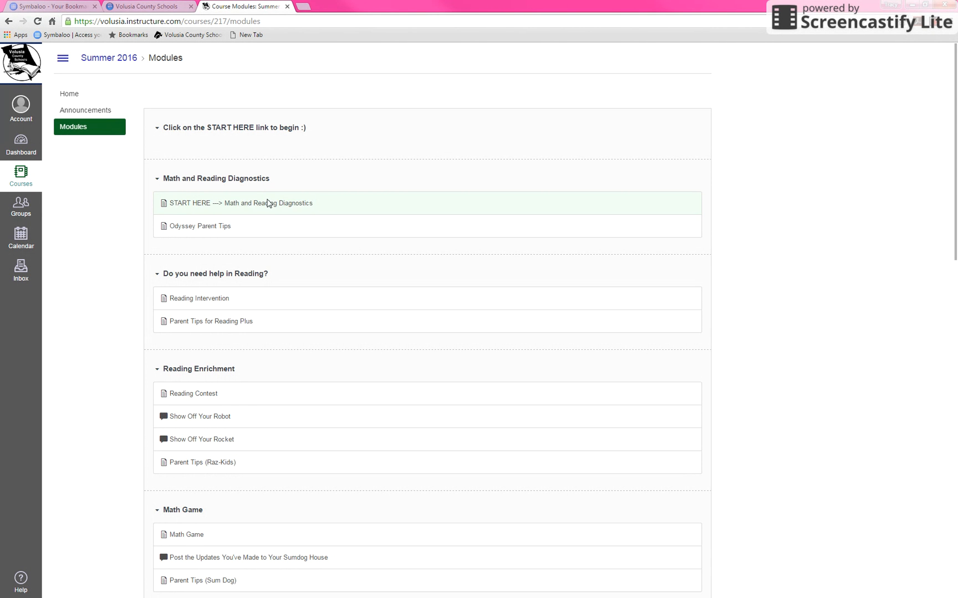
click(240, 203)
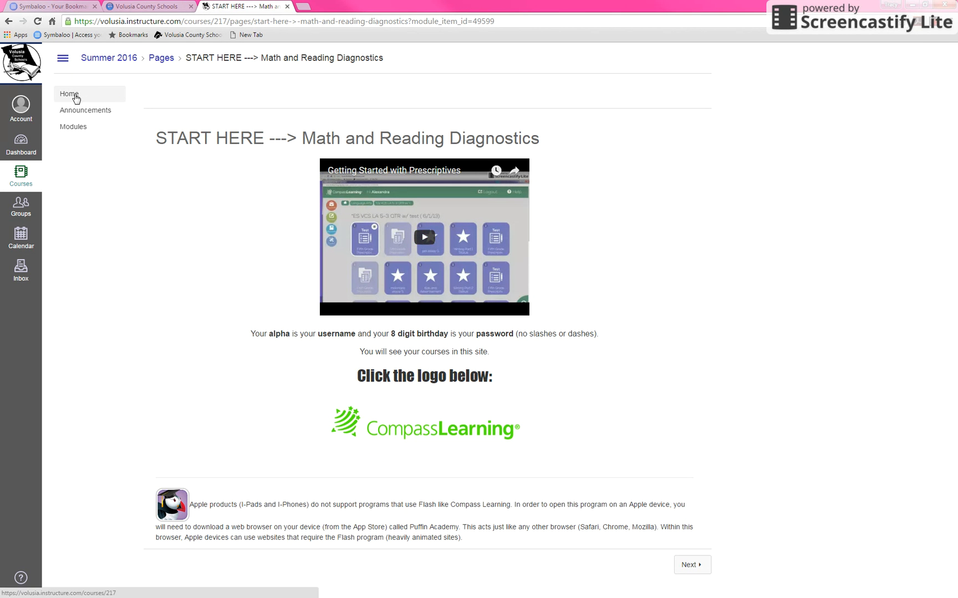
click(68, 93)
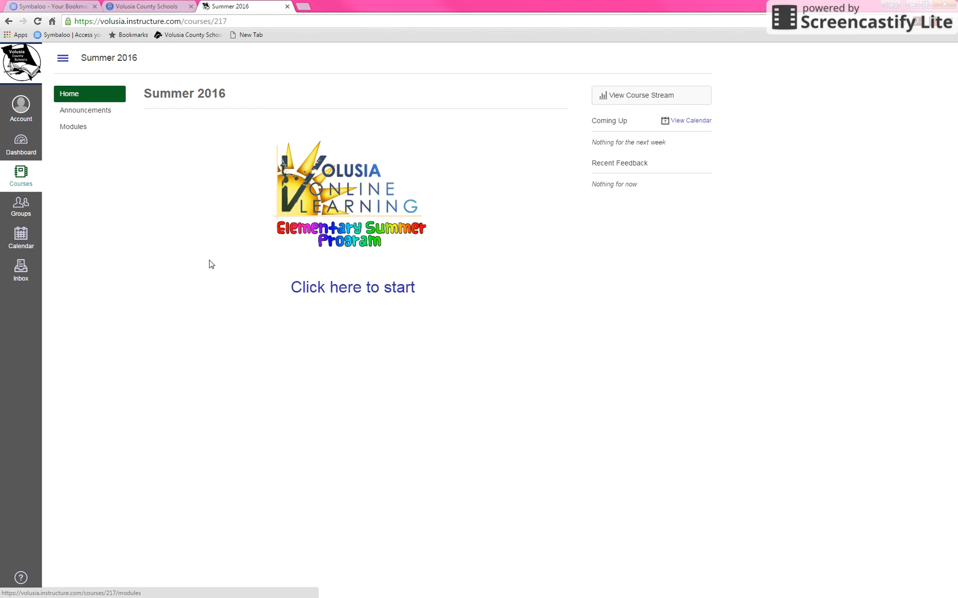
click(353, 287)
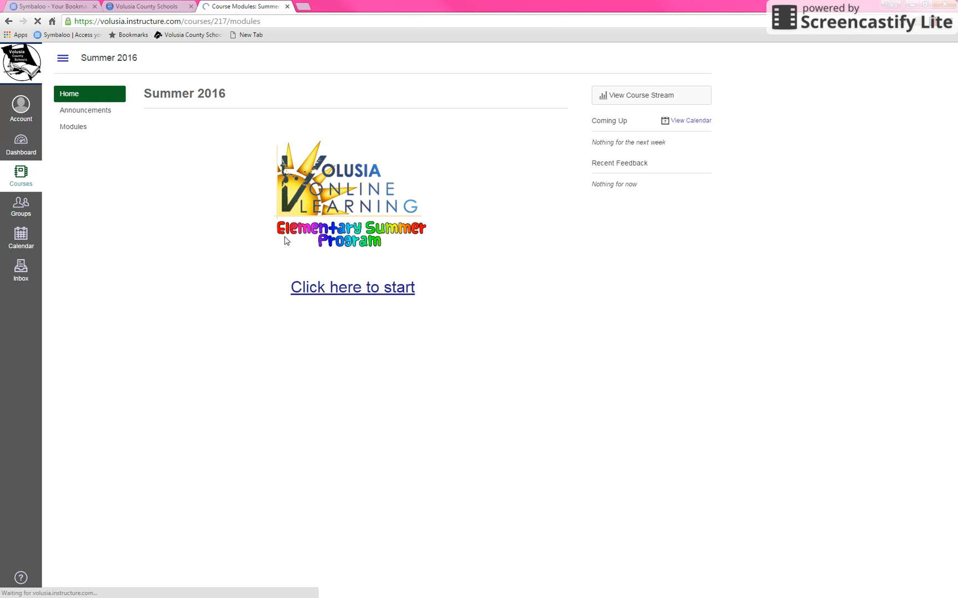
click(73, 126)
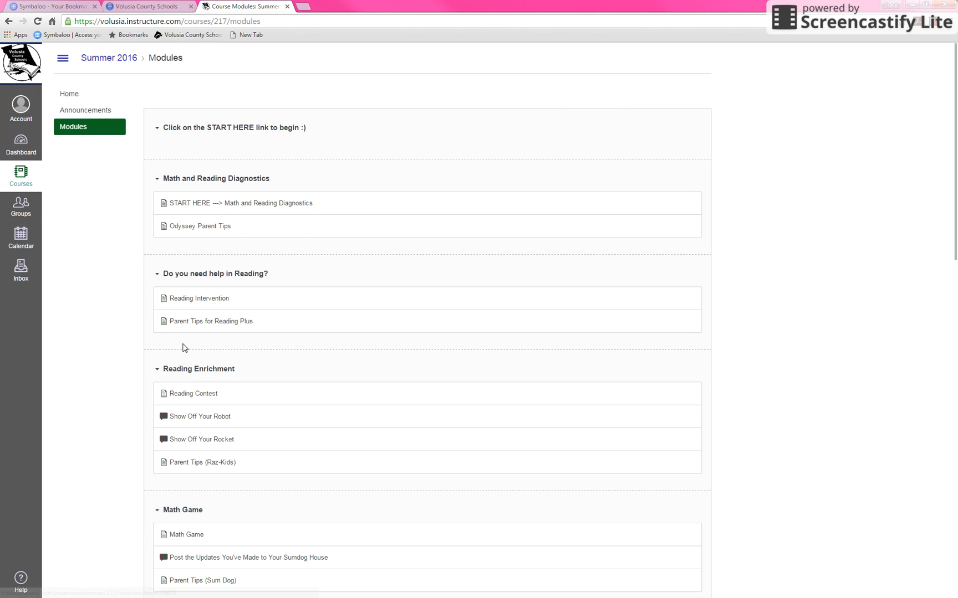
Step: View Reading Contest, return to course home, then open START HERE ---> Math and Reading Diagnostics
click(193, 393)
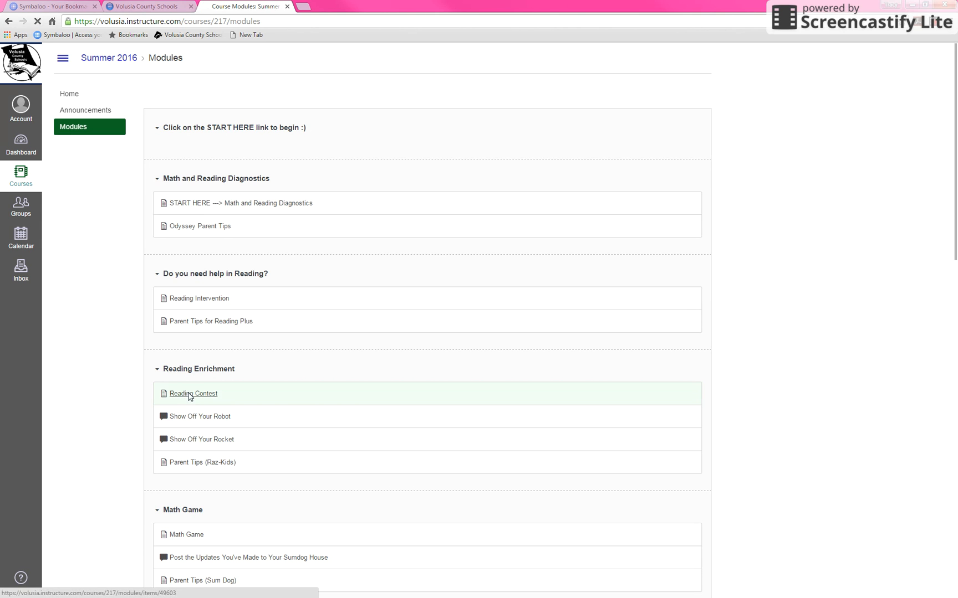
click(193, 394)
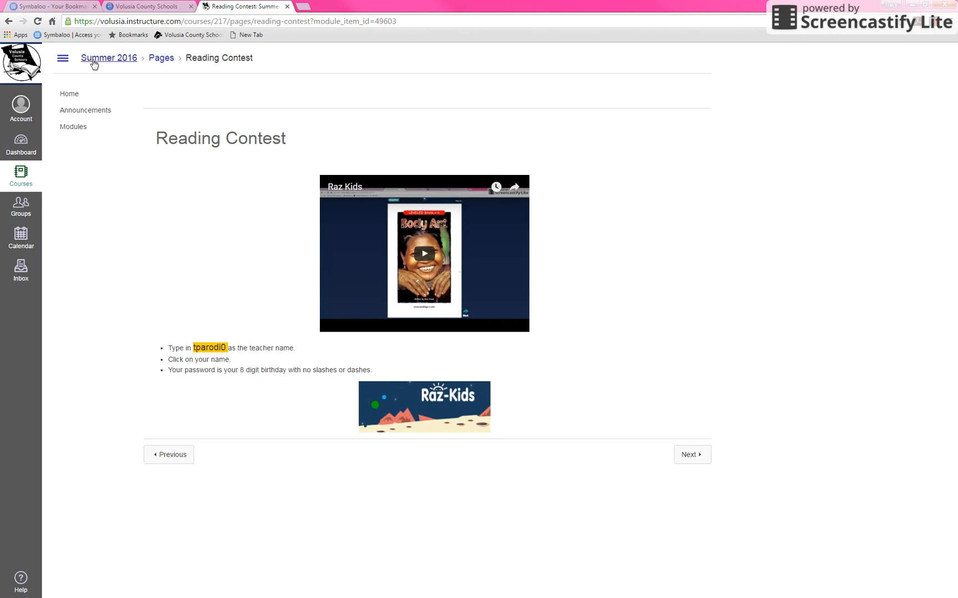
click(109, 58)
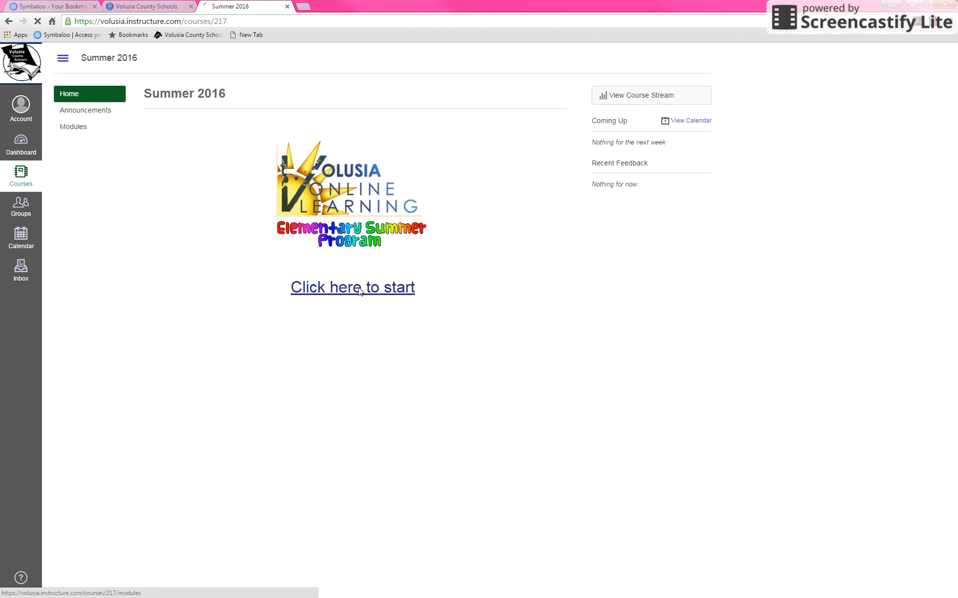
click(352, 288)
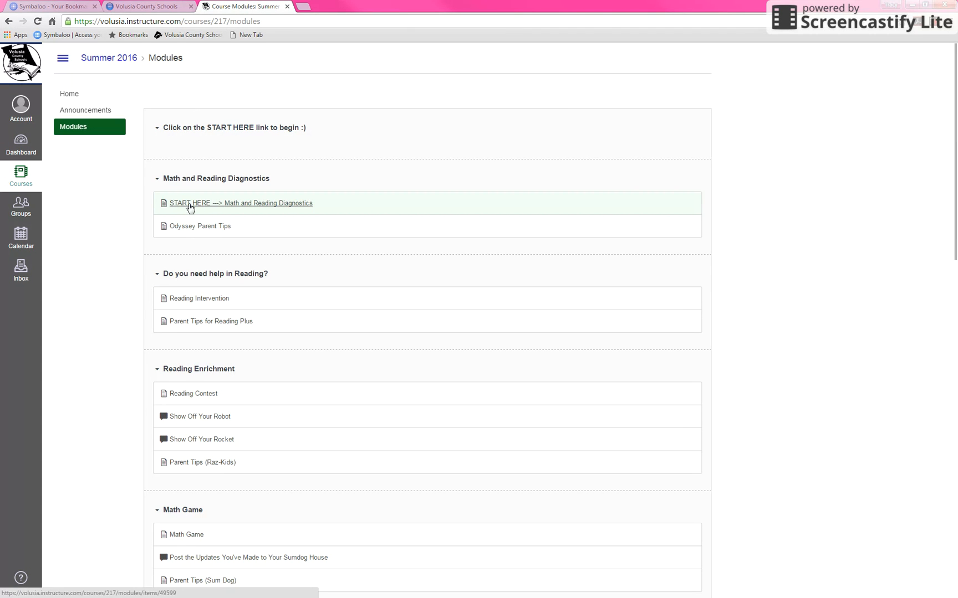
click(240, 203)
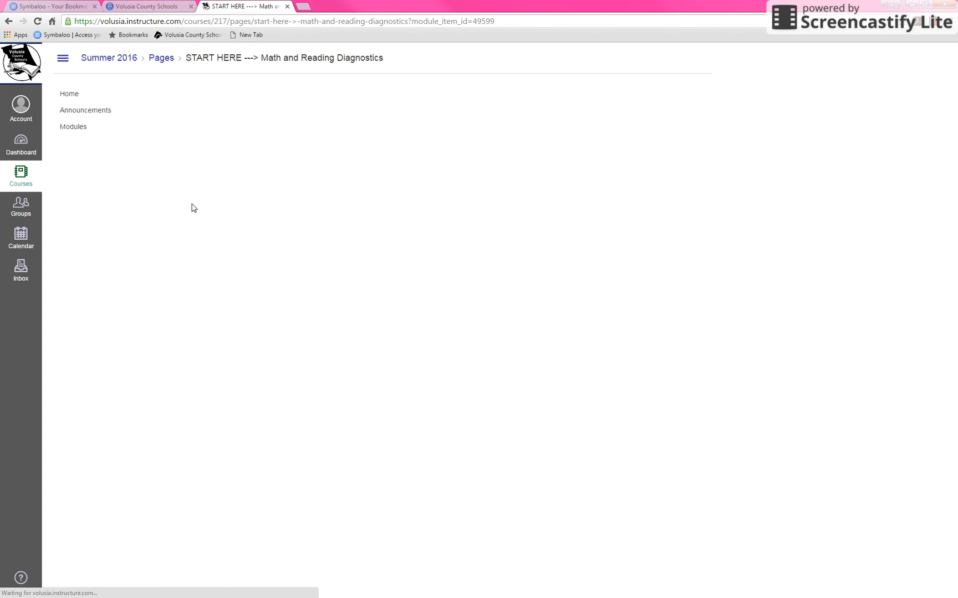